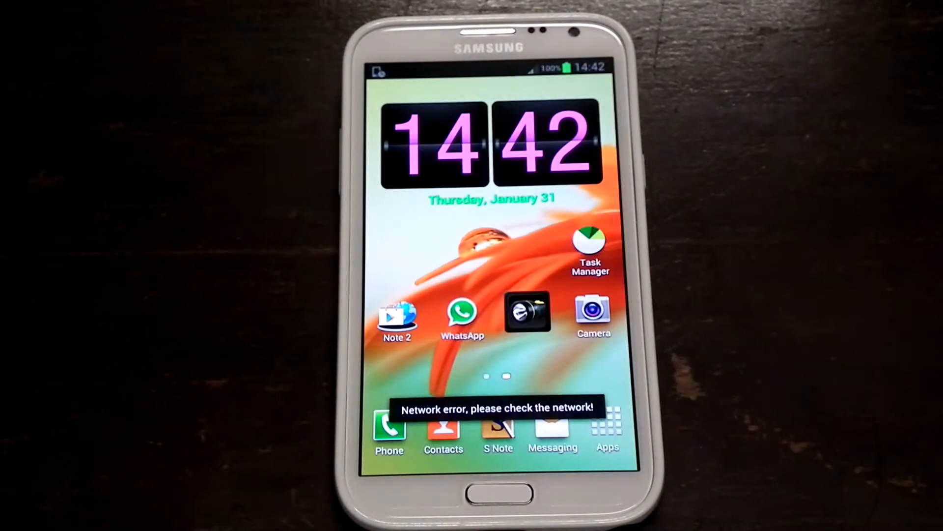
Confirm OK on the 'Software update – Device will be rebooted' dialog so the phone restarts.
{"action": "left_click_drag", "start_coordinate": [481, 66], "coordinate": [481, 300]}
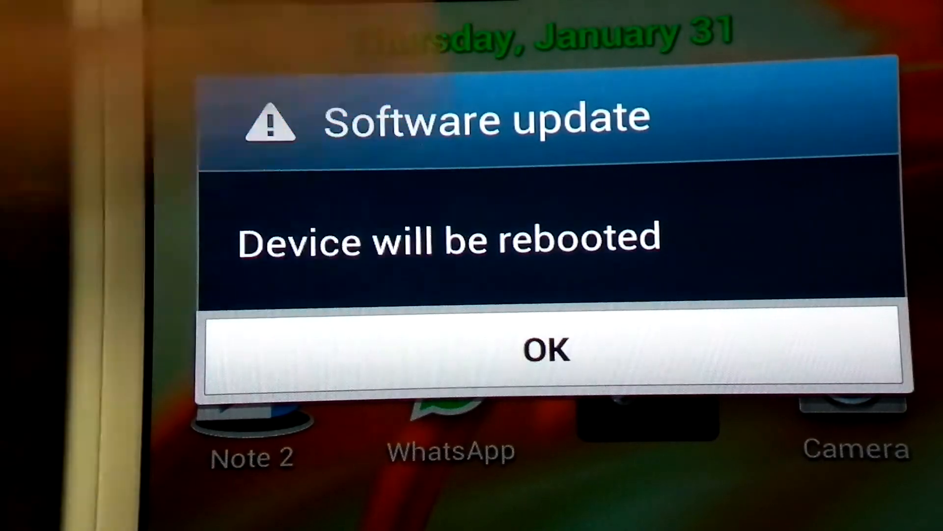
{"action": "left_click", "coordinate": [547, 348]}
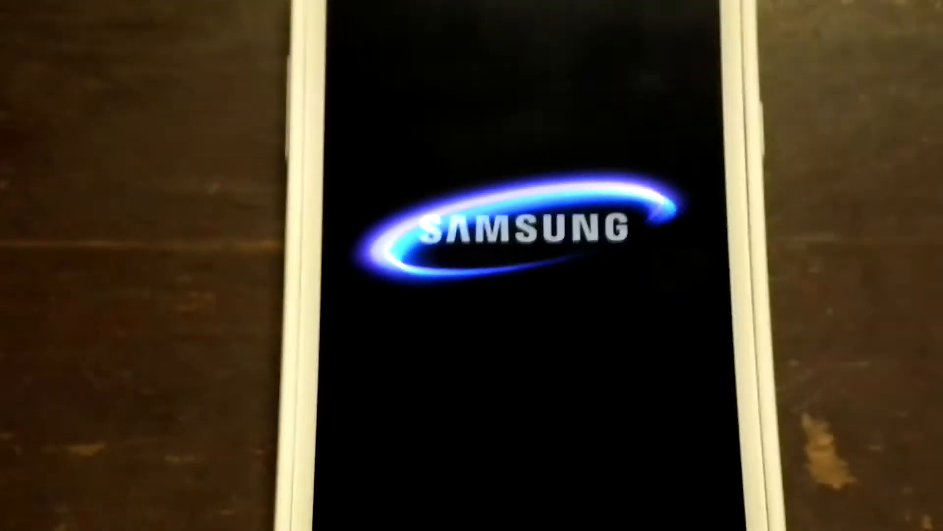